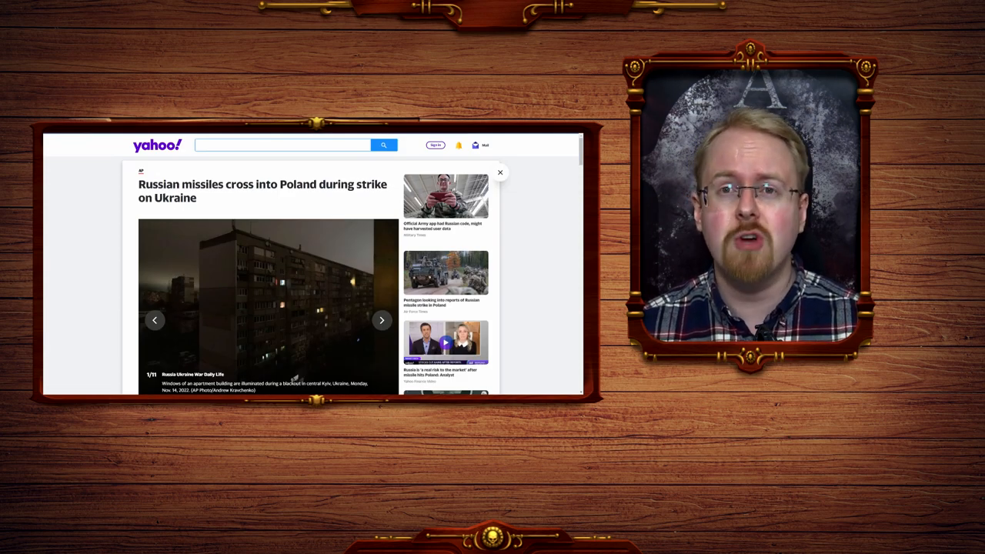
Highlight article passages about the missile strike and move down the page
{"action": "left_click", "coordinate": [446, 274]}
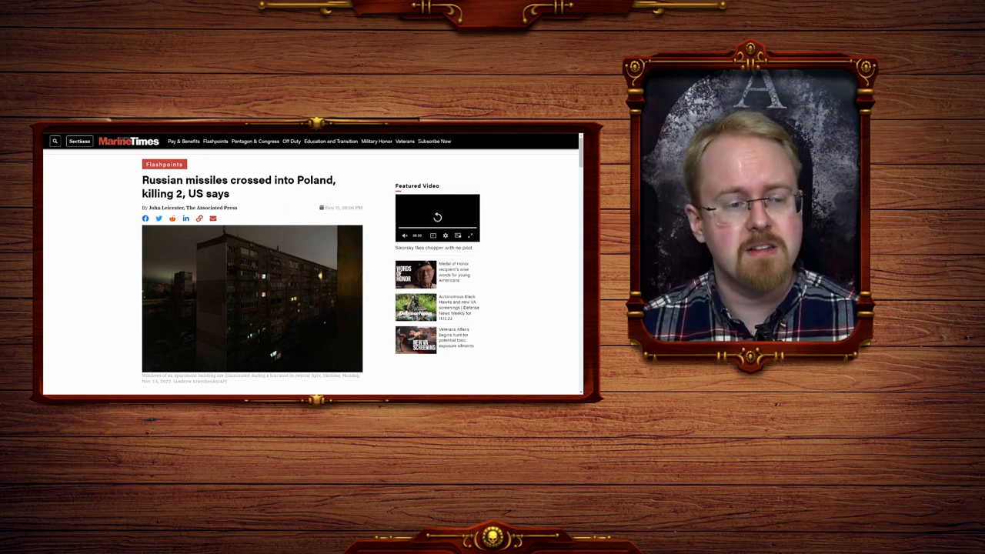
{"action": "left_click_drag", "start_coordinate": [142, 180], "coordinate": [210, 180]}
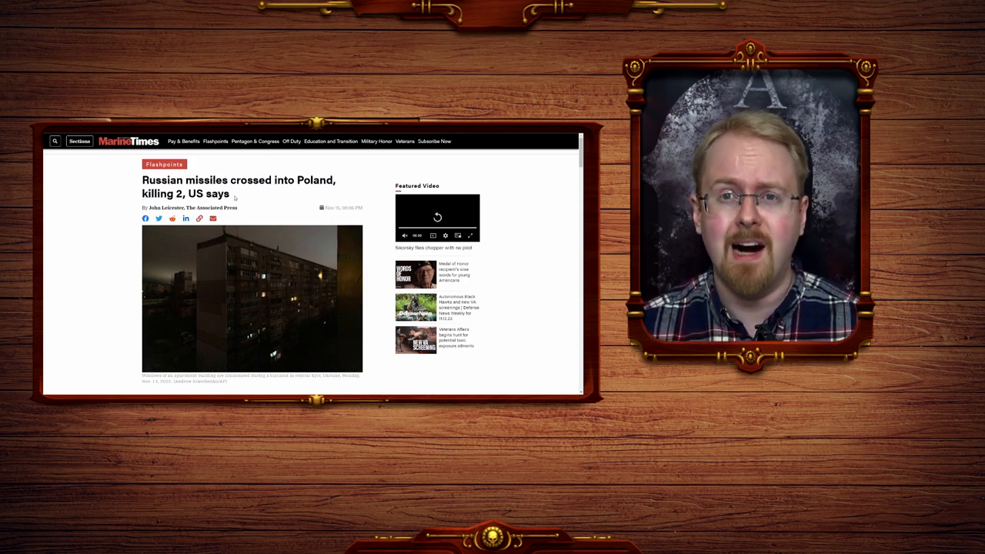
{"action": "scroll", "scroll_direction": "down", "scroll_amount": 3}
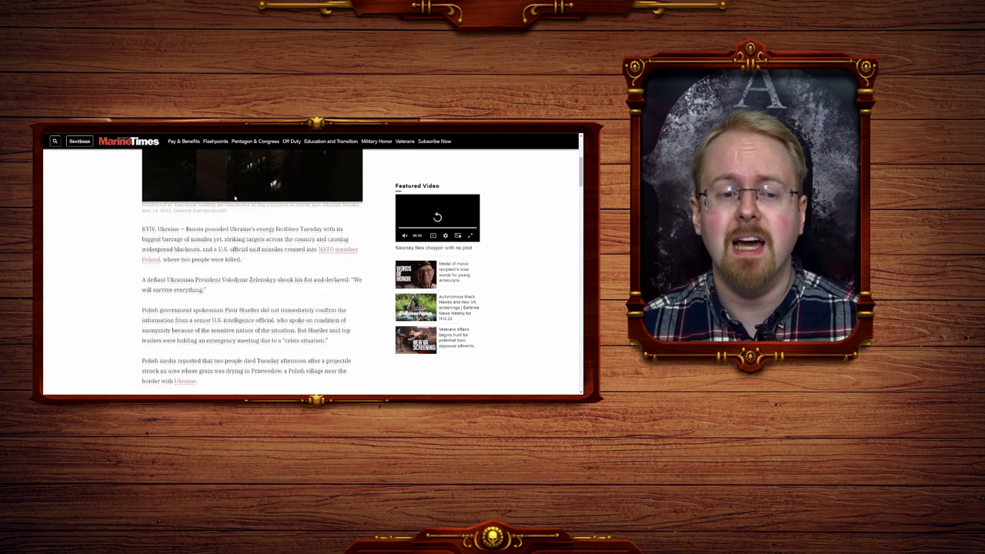
{"action": "scroll", "scroll_direction": "down", "scroll_amount": 3}
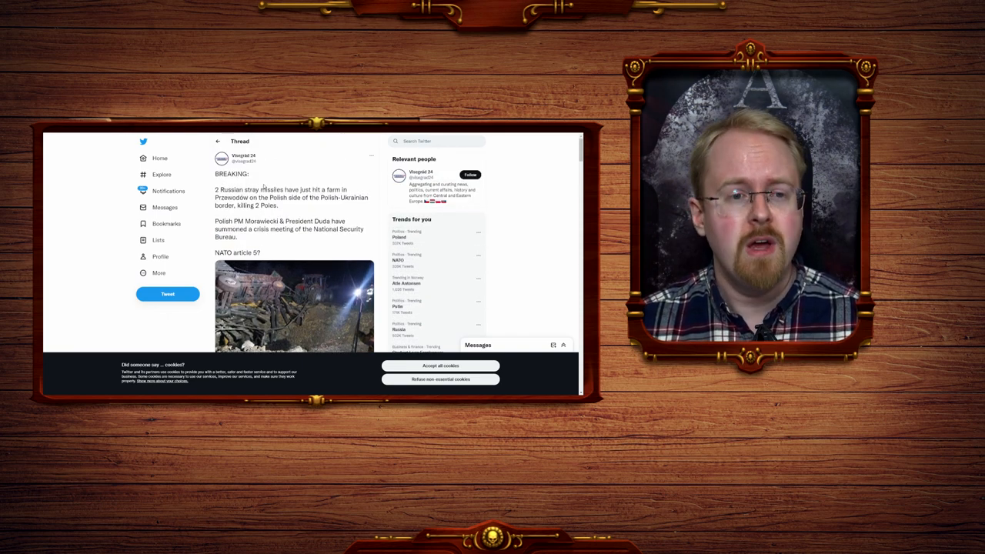
{"action": "double_click", "coordinate": [231, 172]}
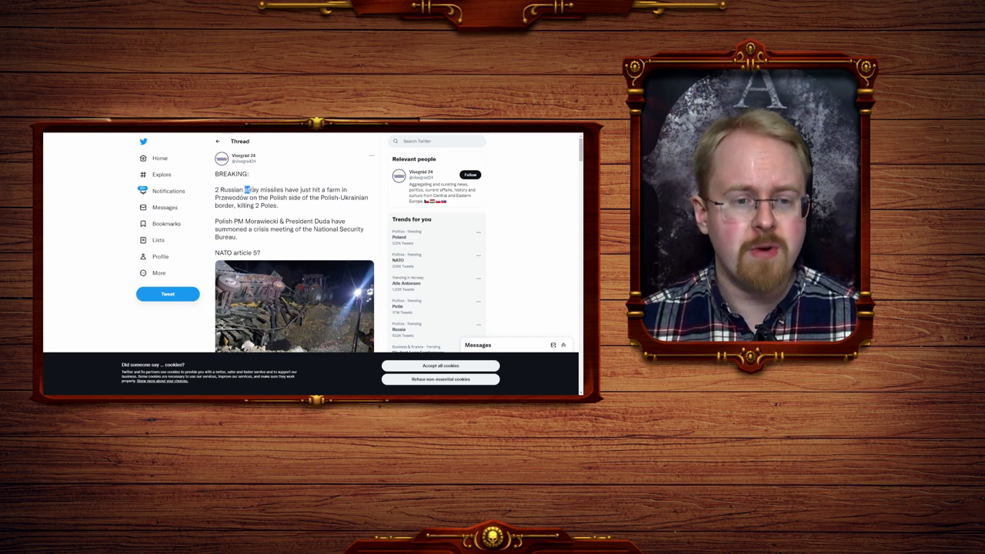
Select further attribution phrases in the article text for emphasis
{"action": "left_click_drag", "start_coordinate": [245, 191], "coordinate": [283, 191]}
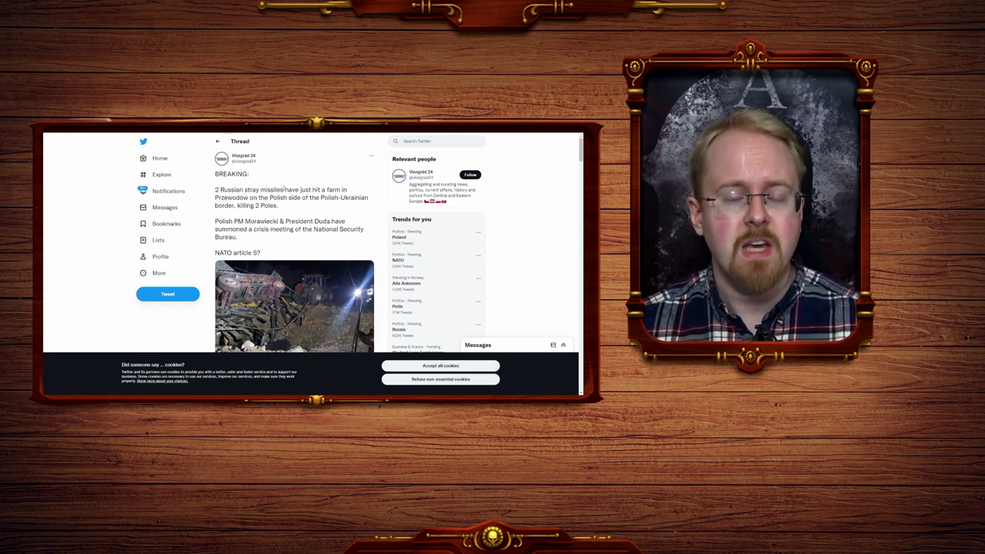
{"action": "left_click_drag", "start_coordinate": [284, 189], "coordinate": [238, 197]}
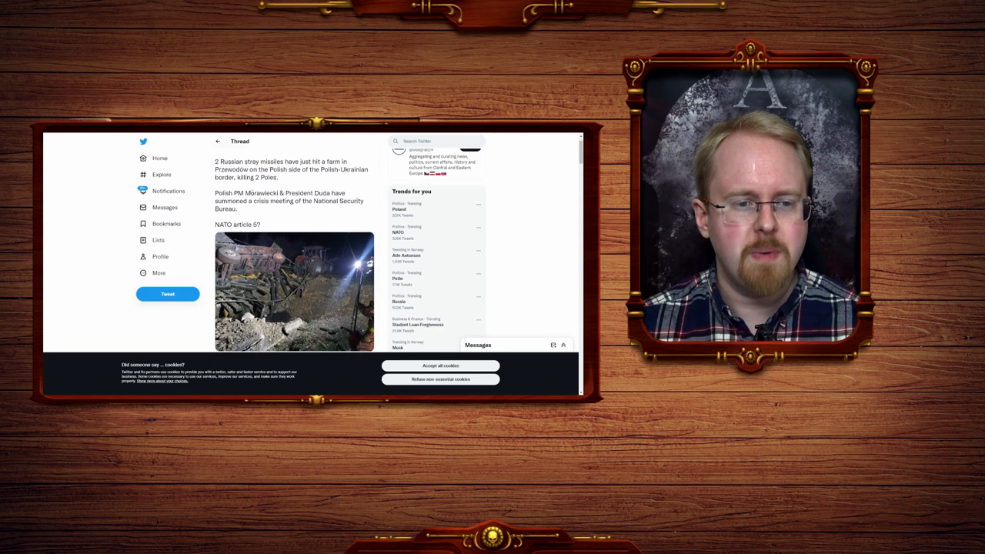
{"action": "double_click", "coordinate": [262, 192]}
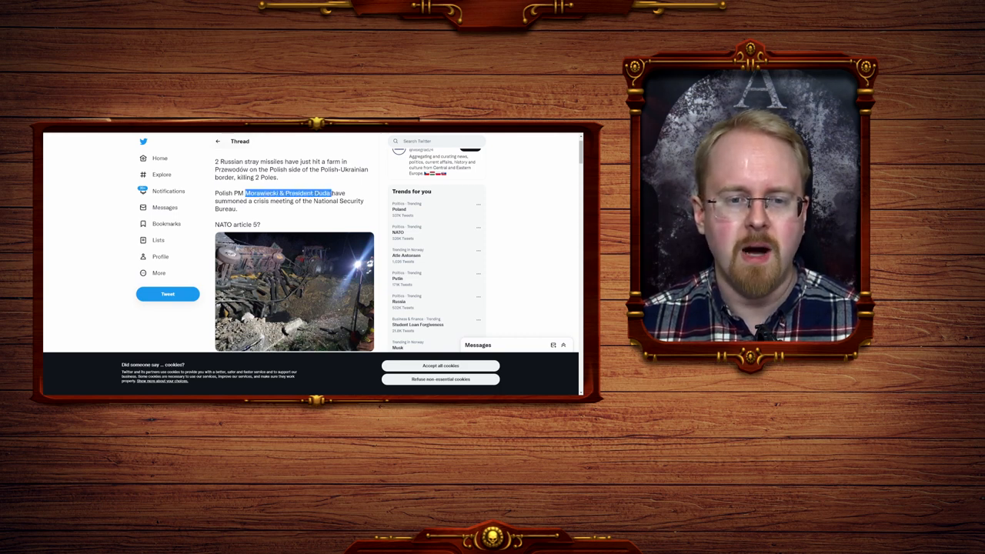
{"action": "left_click_drag", "start_coordinate": [247, 192], "coordinate": [316, 200]}
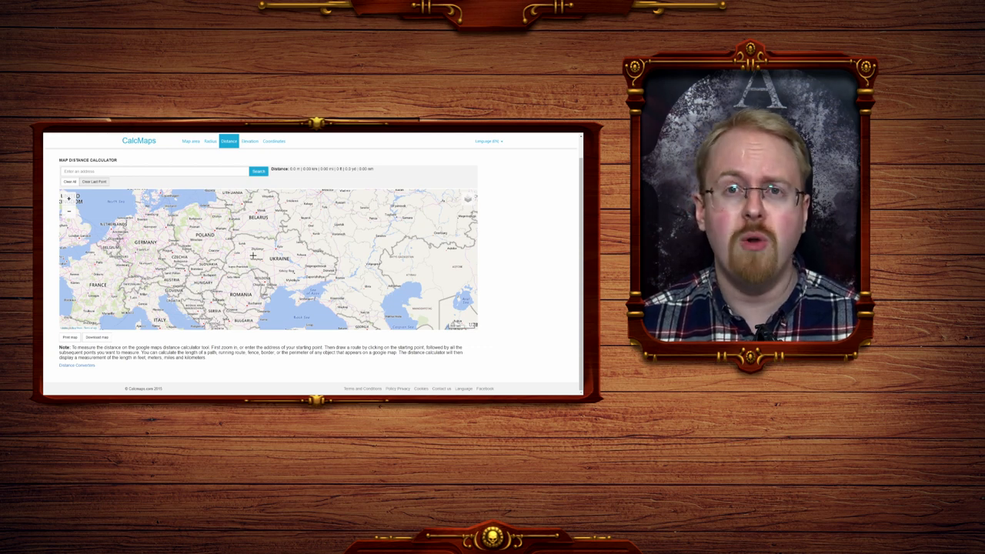
{"action": "mouse_move", "coordinate": [283, 253]}
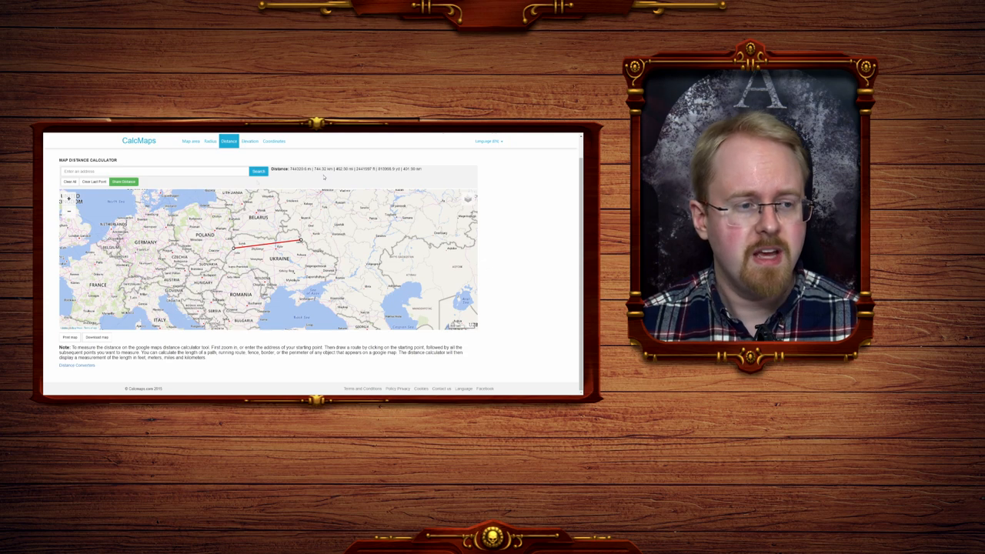
In CalcMaps, draw a Distance line across eastern Europe and zoom toward Ukraine
{"action": "left_click", "coordinate": [68, 181]}
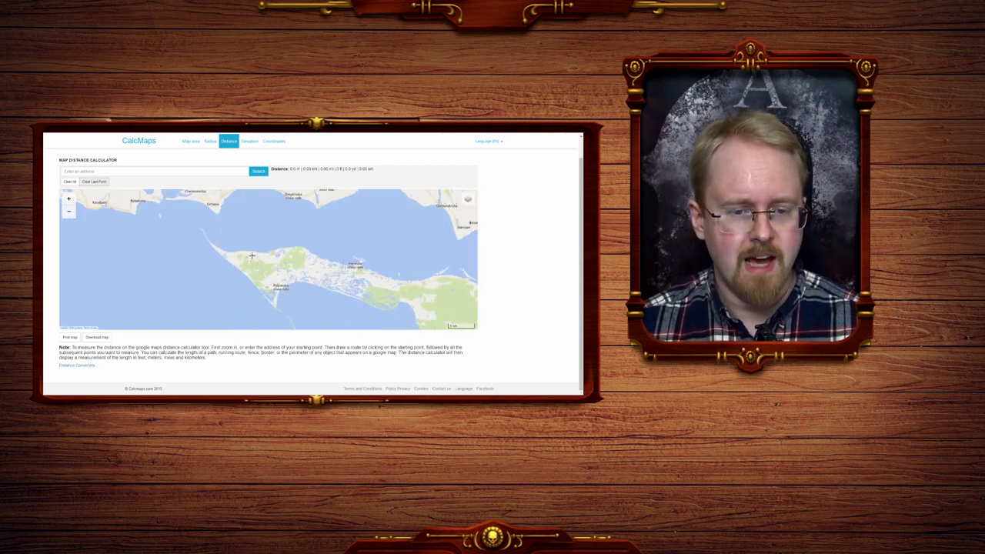
{"action": "left_click_drag", "start_coordinate": [251, 255], "coordinate": [160, 242]}
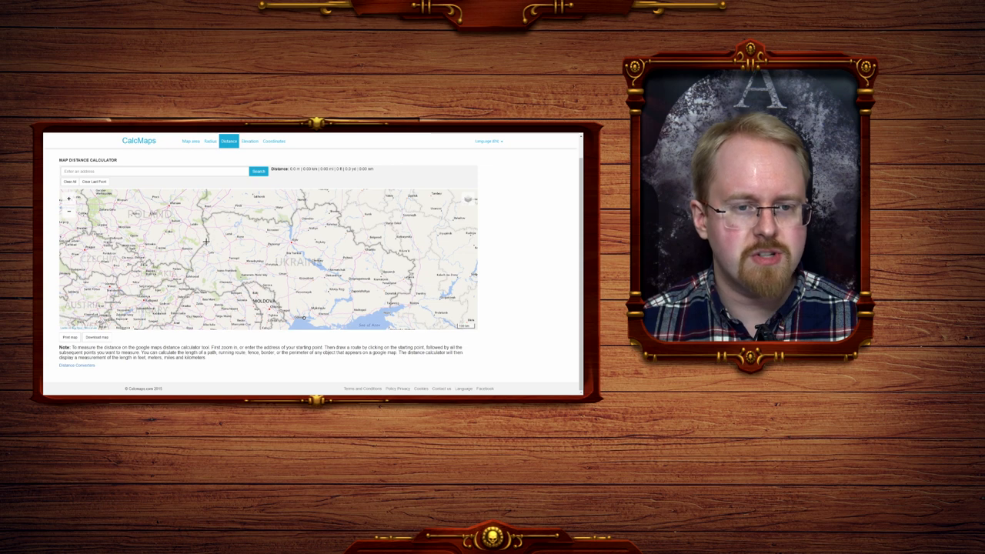
{"action": "left_click", "coordinate": [302, 322]}
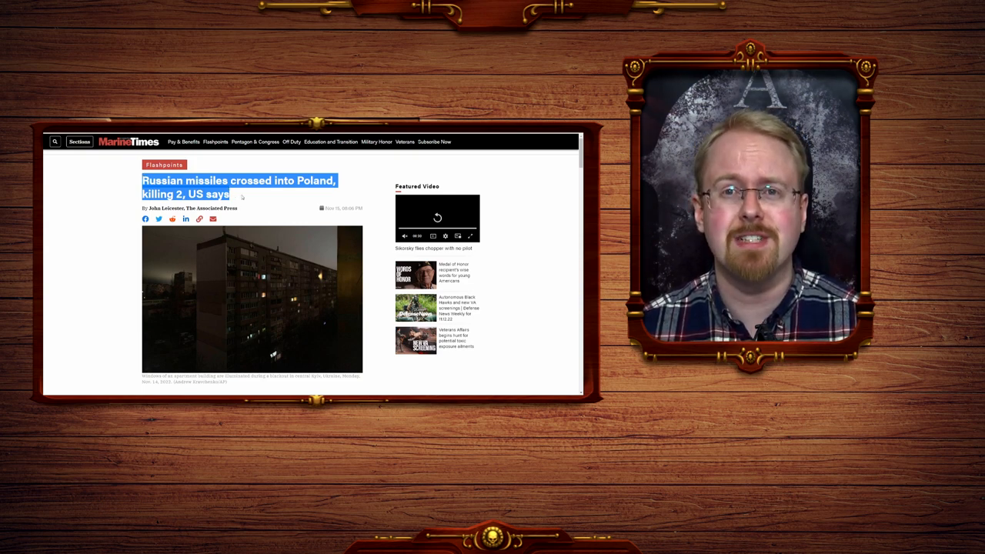
Highlight the passage attributed to 'a senior U.S. intelligence official' further down the article
{"action": "scroll", "scroll_direction": "down", "scroll_amount": 3}
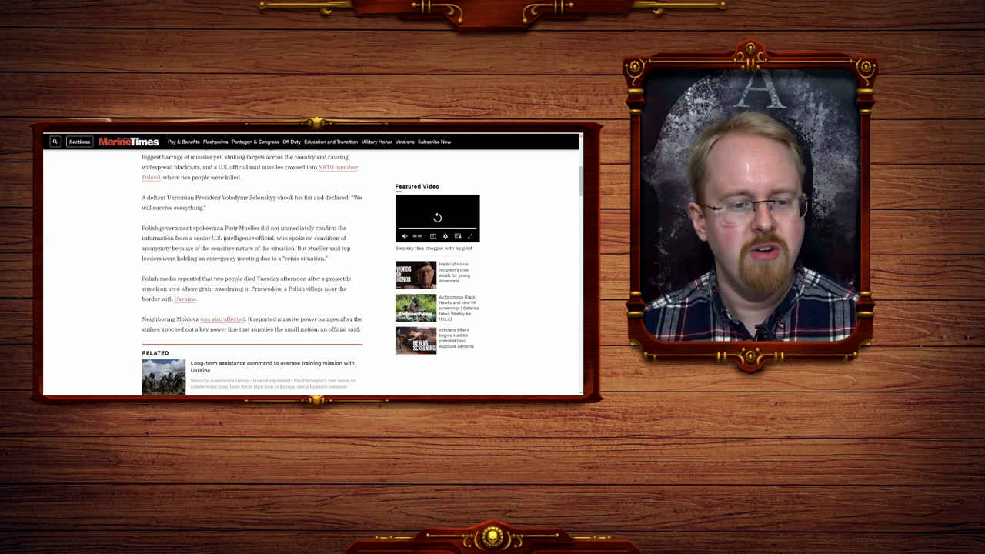
{"action": "left_click_drag", "start_coordinate": [163, 237], "coordinate": [271, 237]}
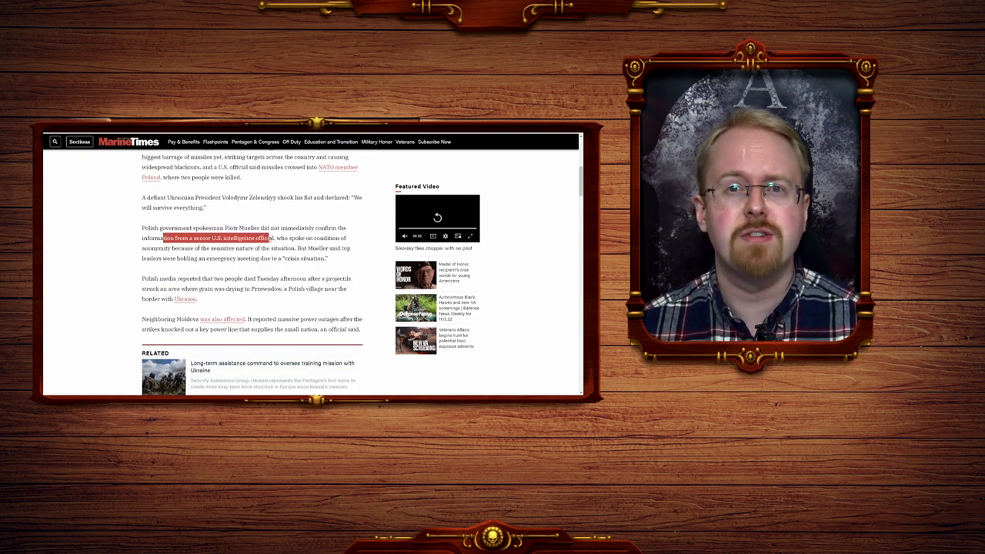